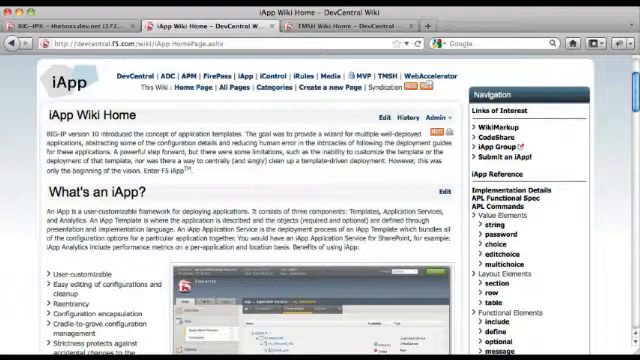
# Scroll down the DevCentral iApp wiki page before returning to the BIG-IP iApp Templates list.
pyautogui.scroll(-3)
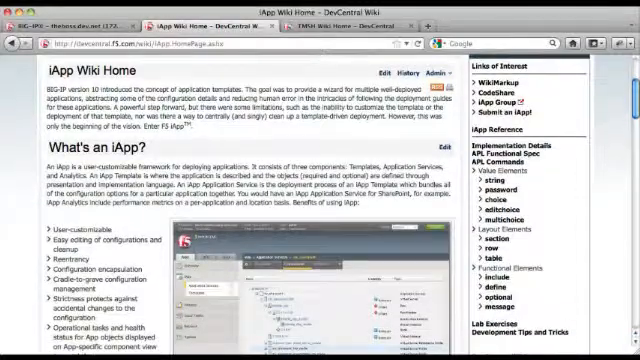
pyautogui.scroll(-3)
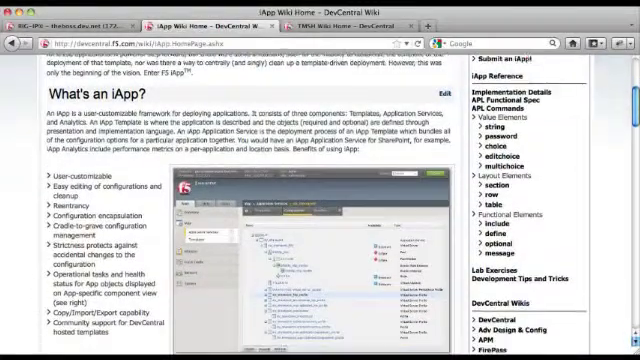
pyautogui.scroll(-3)
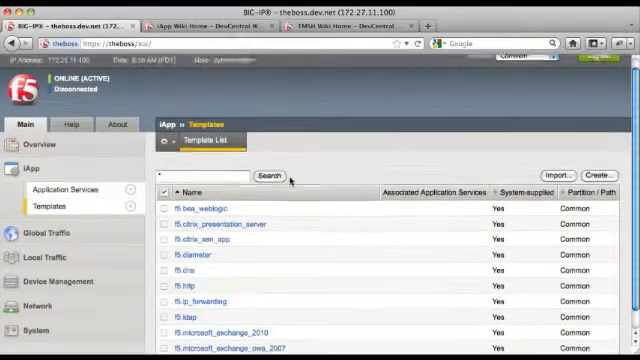
pyautogui.click(75, 169)
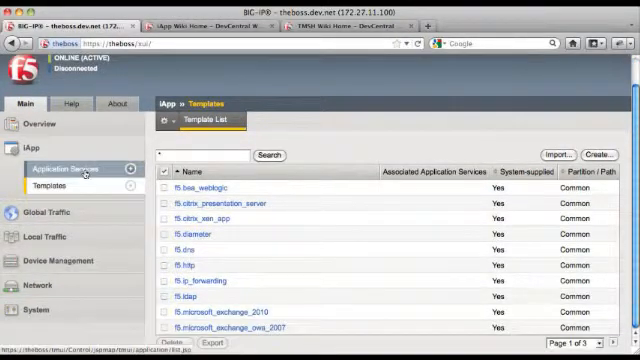
pyautogui.click(74, 171)
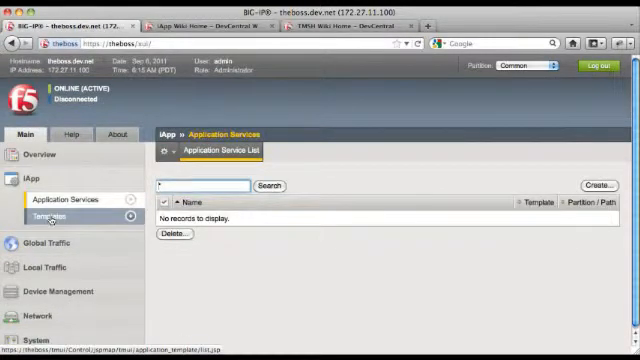
pyautogui.click(58, 215)
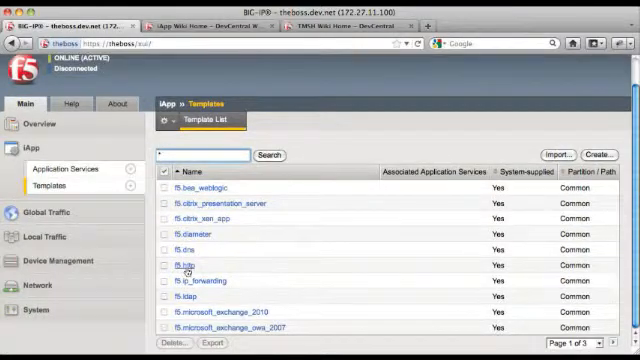
# Open the f5.http template's properties and scroll down to its Implementation script.
pyautogui.click(178, 233)
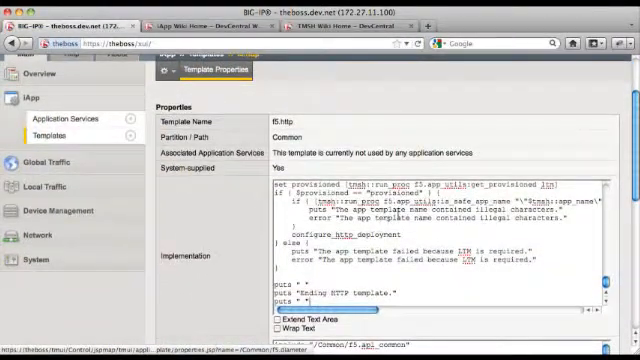
pyautogui.scroll(-3)
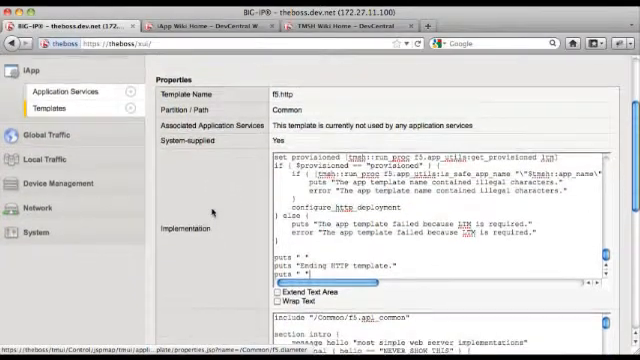
pyautogui.scroll(-3)
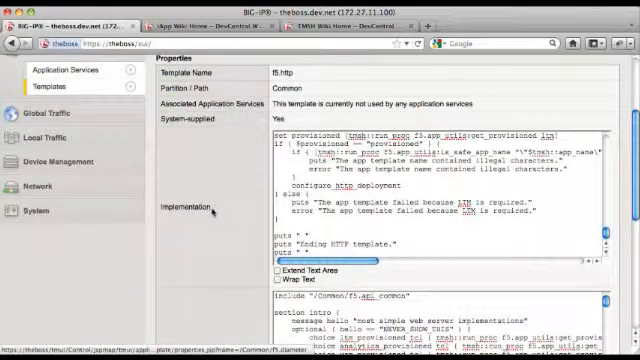
pyautogui.moveTo(213, 211)
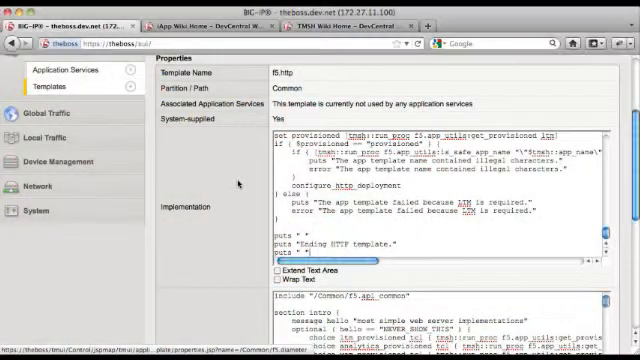
# Review the f5.http Presentation code, then bring up DevCentral's APL Functional Spec page.
pyautogui.scroll(-3)
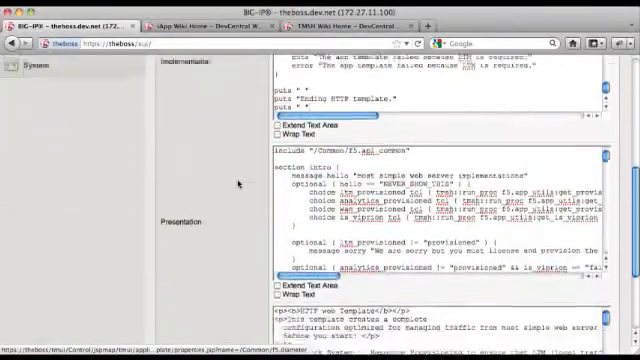
pyautogui.scroll(-3)
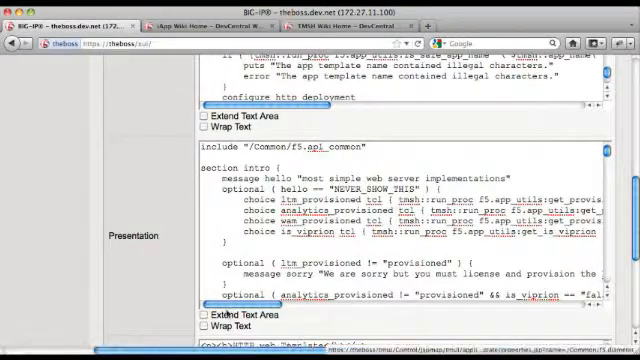
pyautogui.click(189, 316)
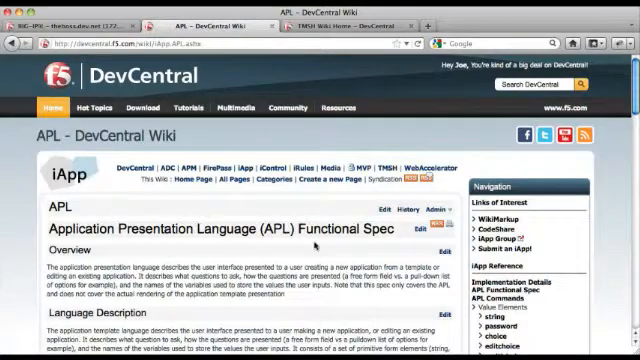
# Scroll through the APL Functional Spec's element lists on DevCentral.
pyautogui.scroll(-3)
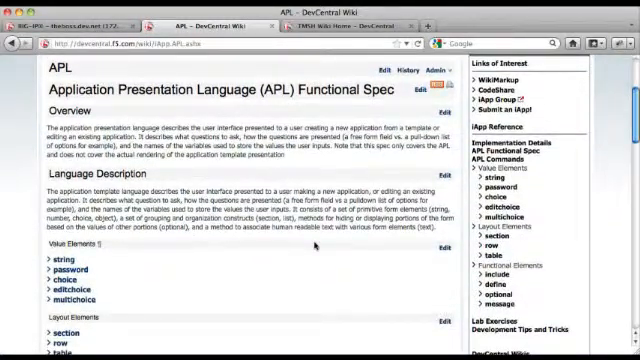
pyautogui.moveTo(315, 247)
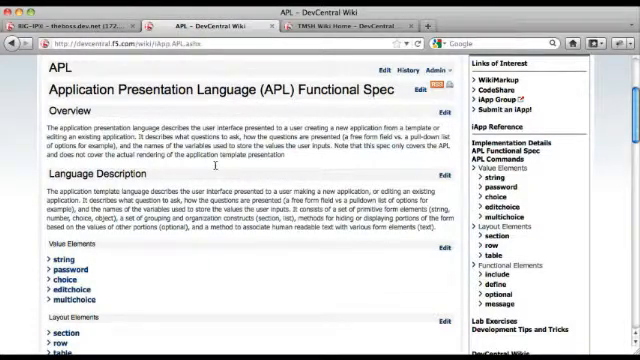
pyautogui.scroll(-3)
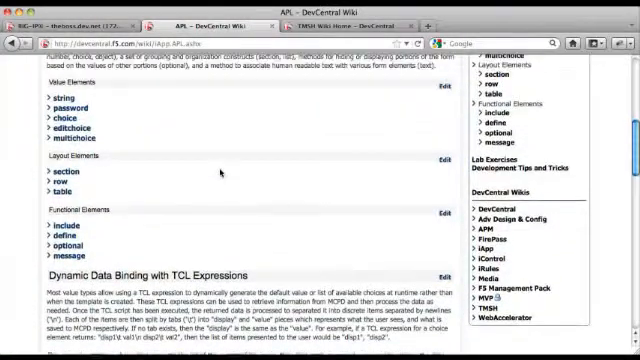
pyautogui.scroll(3)
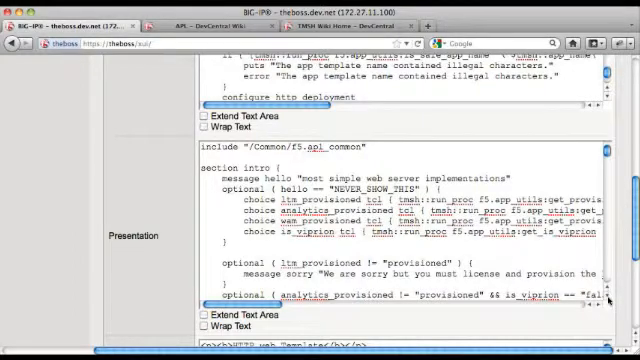
pyautogui.scroll(-3)
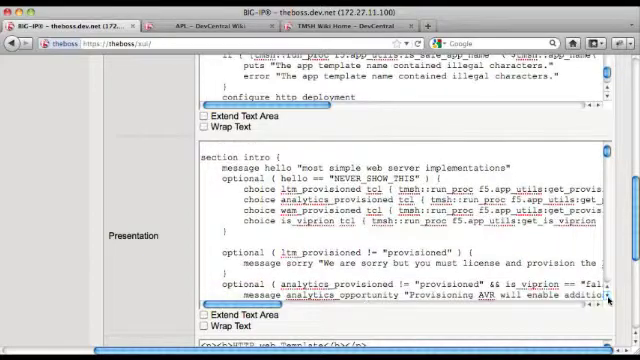
pyautogui.scroll(-3)
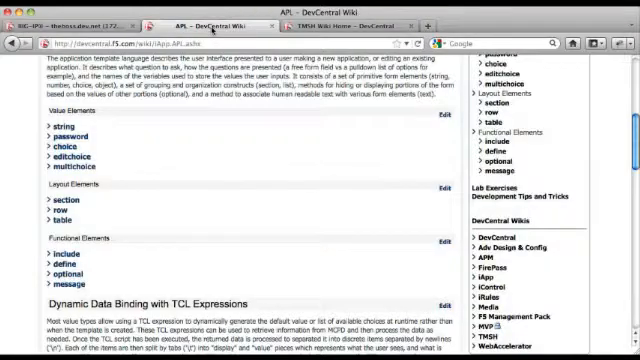
pyautogui.moveTo(222, 175)
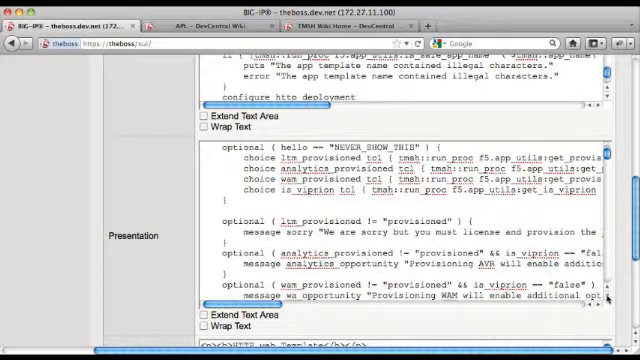
# Scroll the presentation code to the analytics section with its TCL-populated custom-profile choice.
pyautogui.scroll(-3)
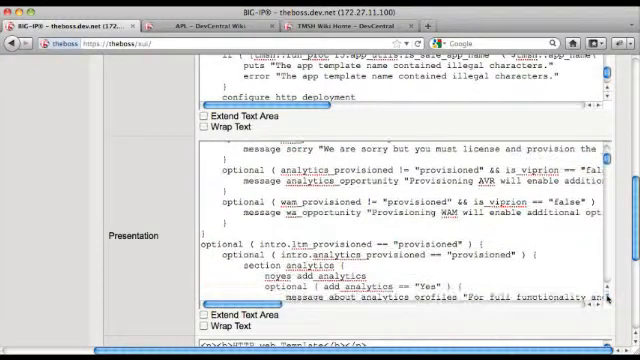
pyautogui.scroll(-3)
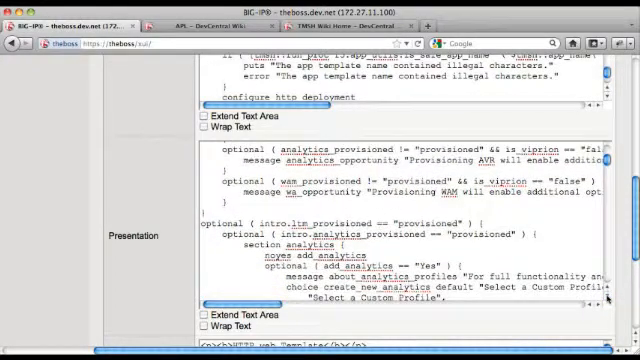
pyautogui.scroll(-3)
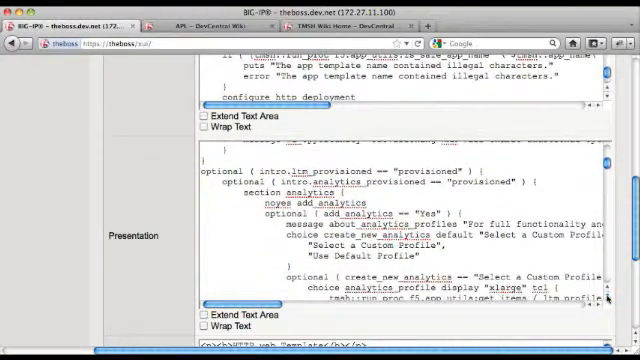
pyautogui.scroll(3)
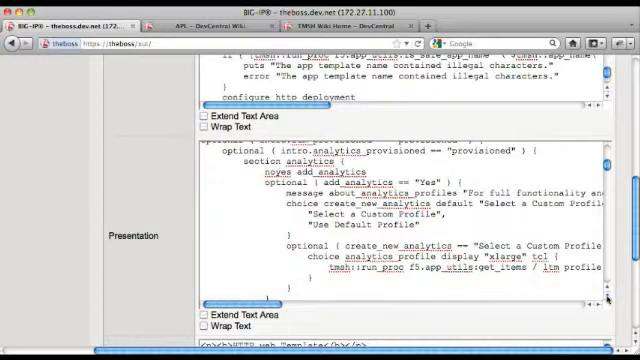
pyautogui.scroll(-3)
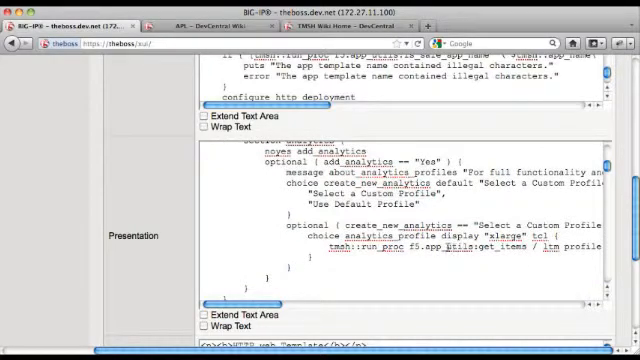
pyautogui.moveTo(167, 232)
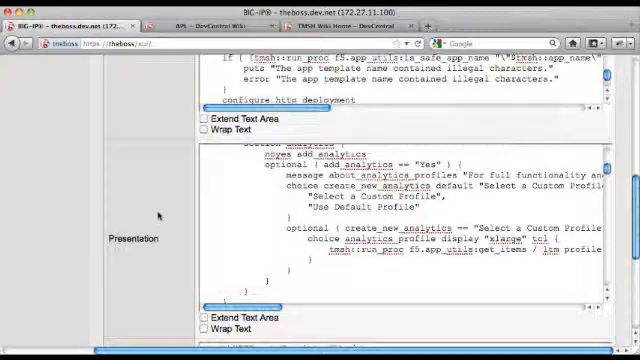
pyautogui.scroll(3)
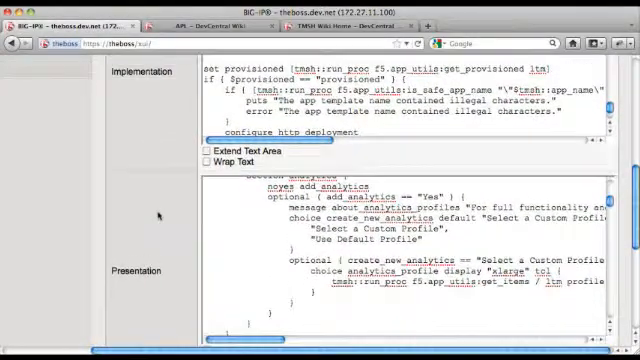
pyautogui.scroll(-3)
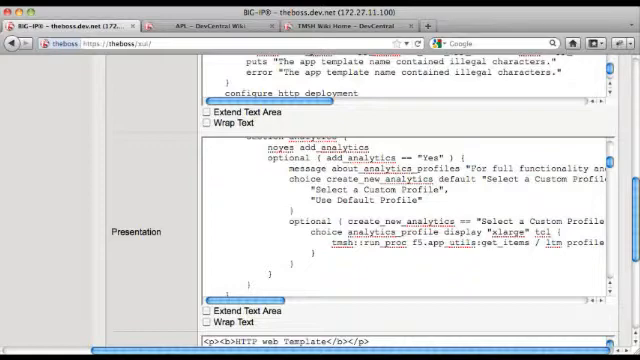
# Scroll to the top of the implementation script: log settings, f5.app_utils include, constants.
pyautogui.scroll(3)
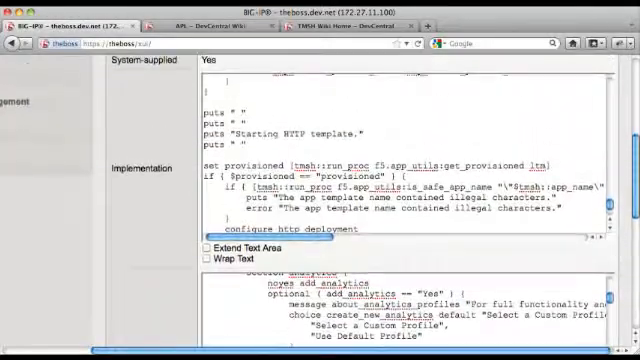
pyautogui.scroll(3)
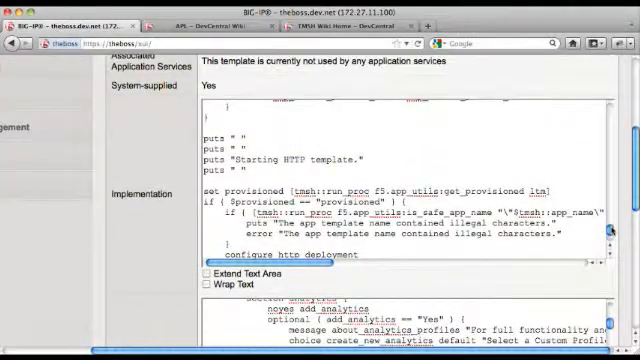
pyautogui.scroll(3)
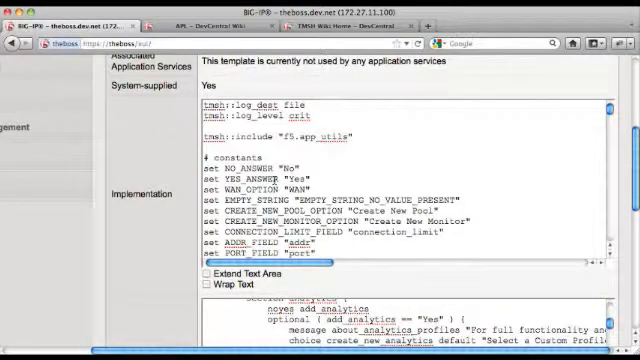
# Switch to the TMSH Wiki Home page and scroll through its tmsh scripting introduction.
pyautogui.click(350, 23)
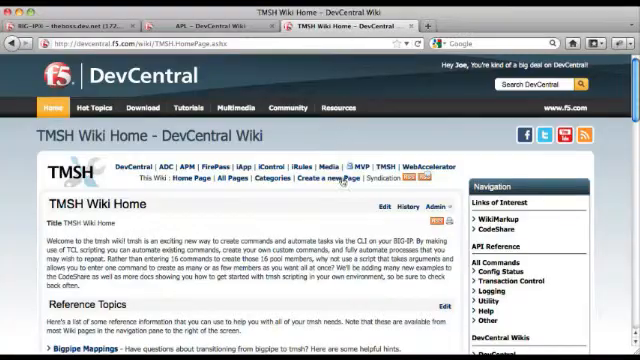
pyautogui.scroll(-3)
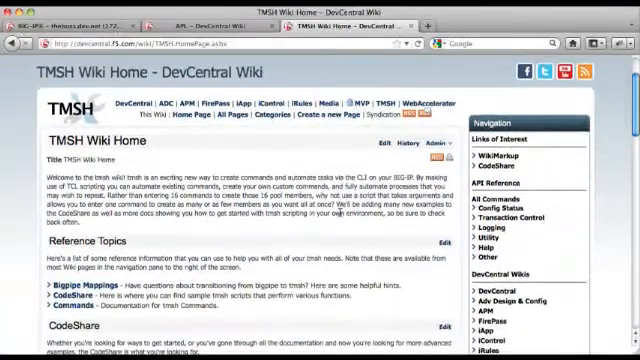
pyautogui.scroll(-3)
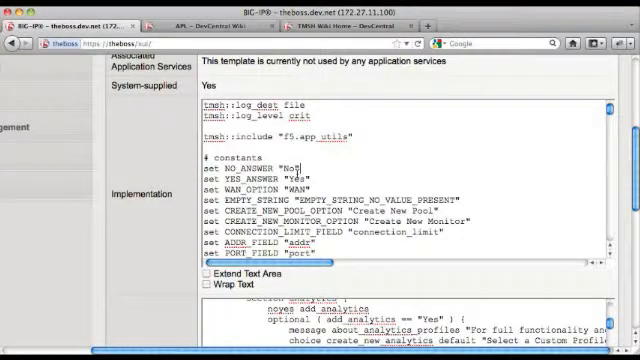
# Scroll through the f5.http TCL implementation script all the way to its end.
pyautogui.scroll(-3)
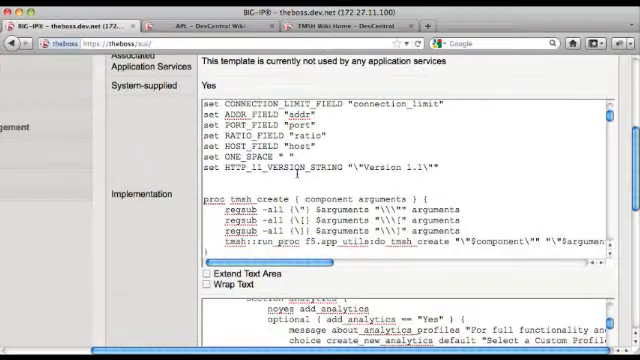
pyautogui.scroll(-3)
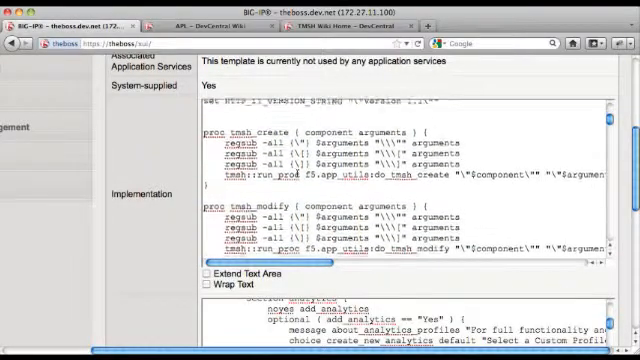
pyautogui.scroll(-3)
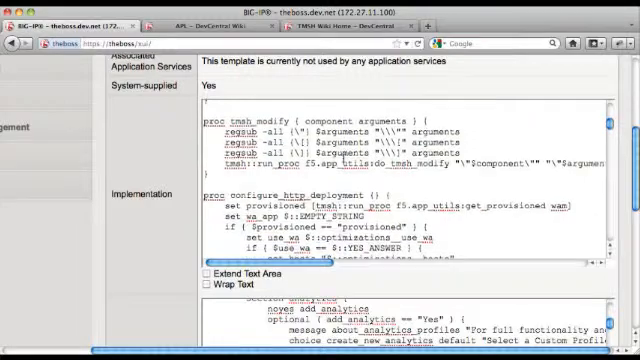
pyautogui.scroll(-3)
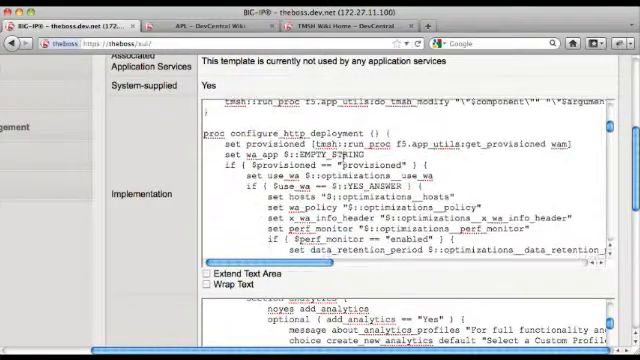
pyautogui.scroll(-3)
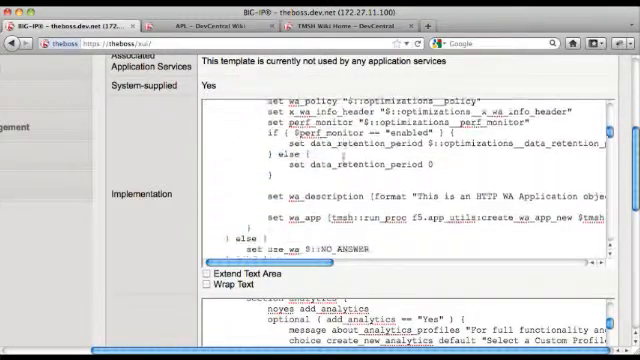
pyautogui.scroll(-3)
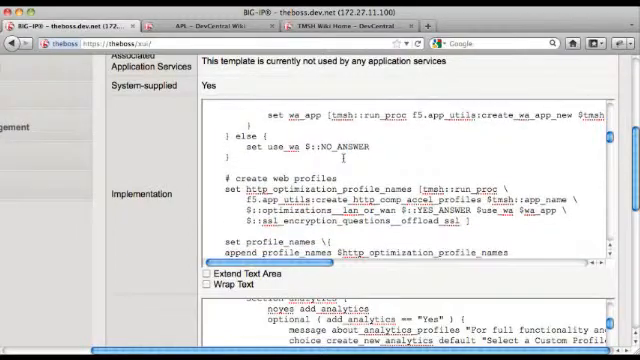
pyautogui.scroll(-3)
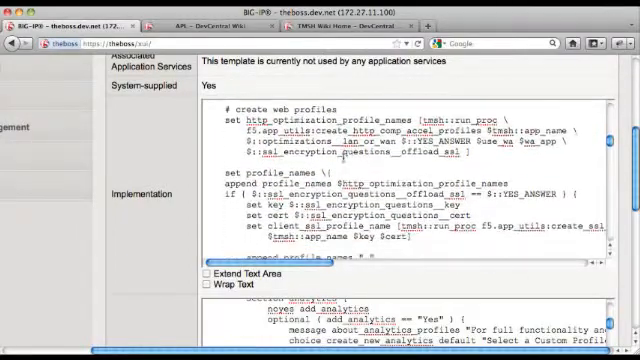
pyautogui.scroll(-3)
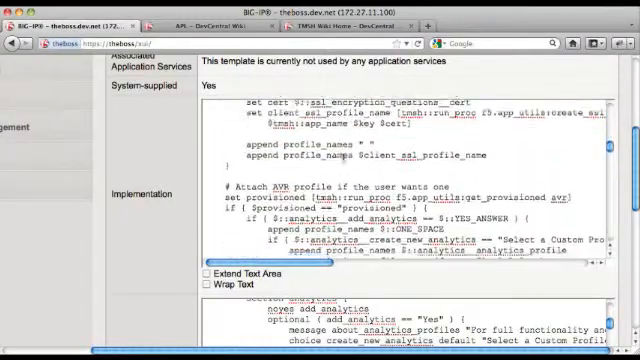
pyautogui.scroll(-3)
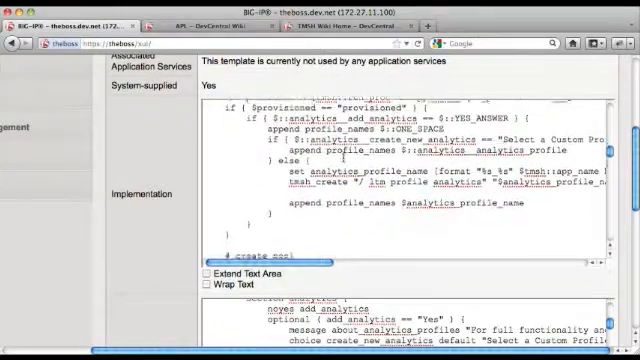
pyautogui.scroll(-3)
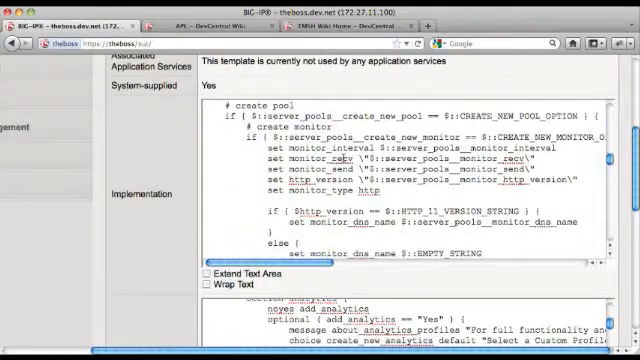
pyautogui.scroll(3)
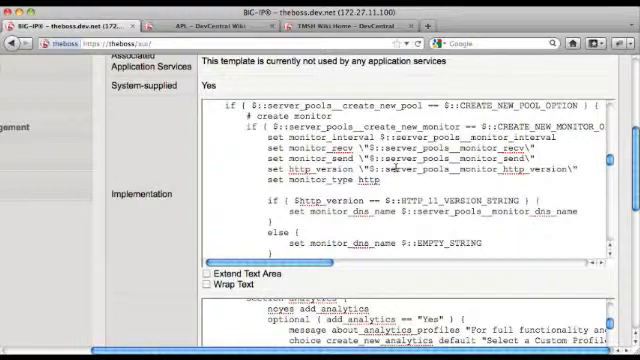
pyautogui.scroll(-3)
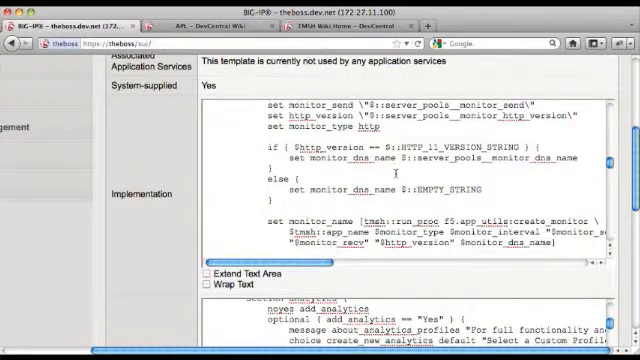
pyautogui.scroll(-3)
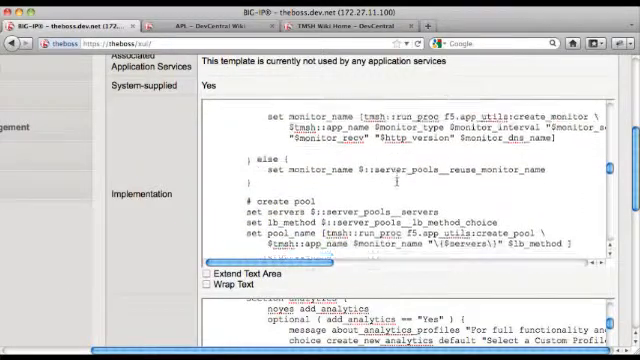
pyautogui.scroll(-3)
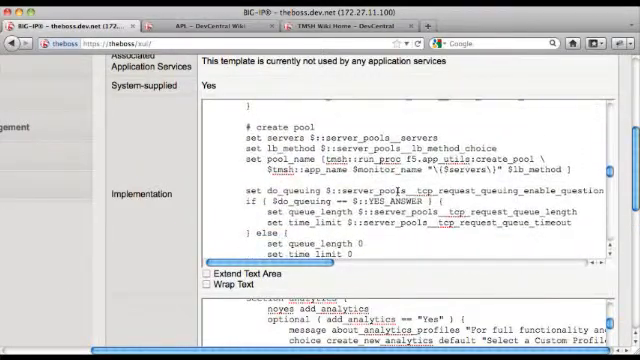
pyautogui.scroll(-3)
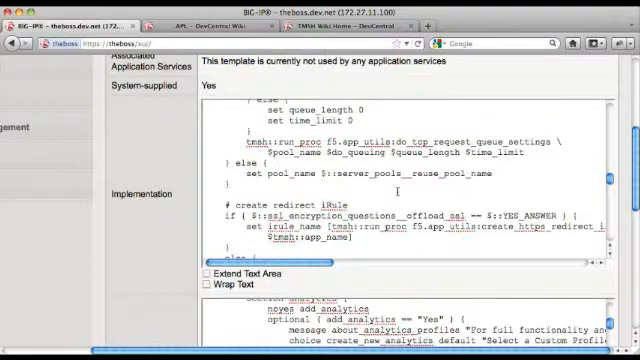
pyautogui.scroll(-3)
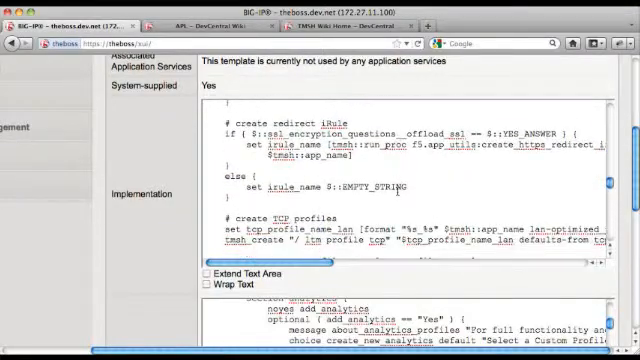
pyautogui.scroll(-3)
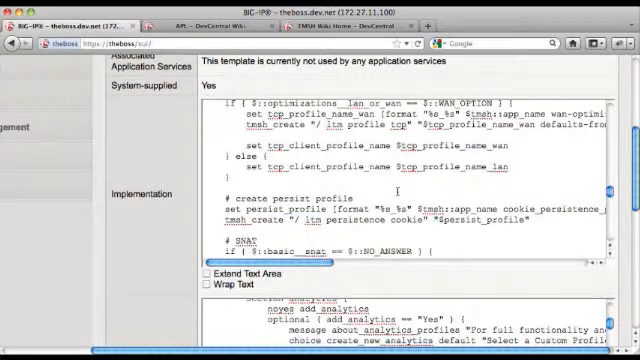
pyautogui.scroll(-3)
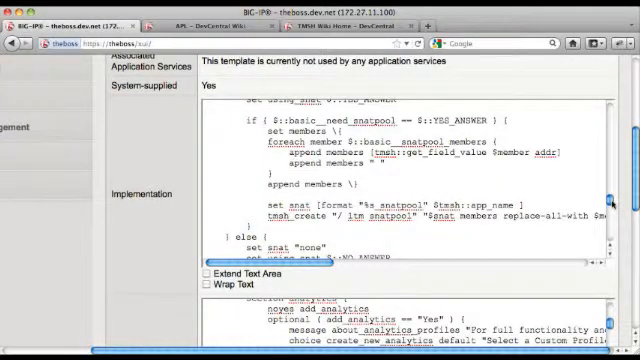
pyautogui.scroll(-3)
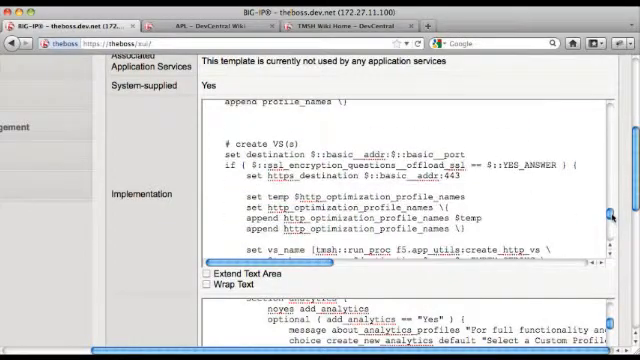
pyautogui.scroll(-3)
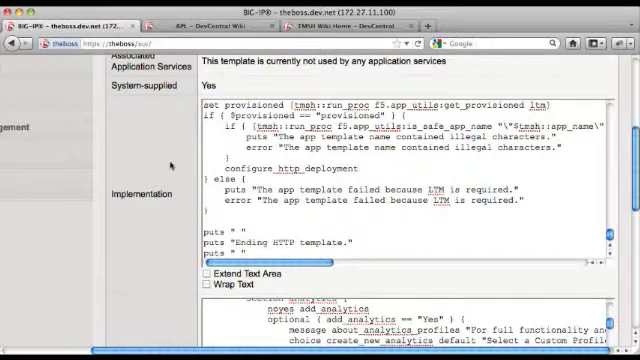
pyautogui.scroll(-3)
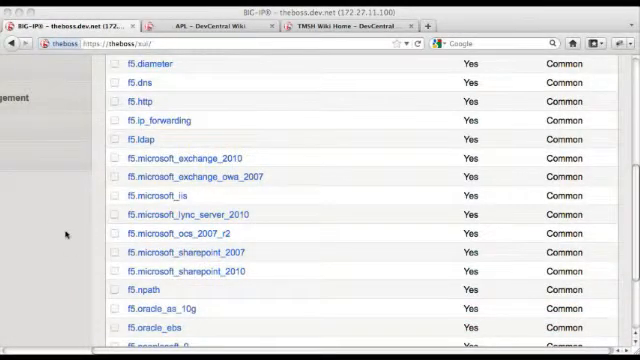
pyautogui.scroll(3)
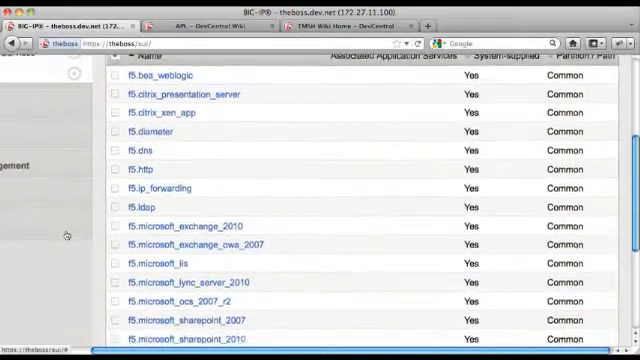
pyautogui.scroll(-3)
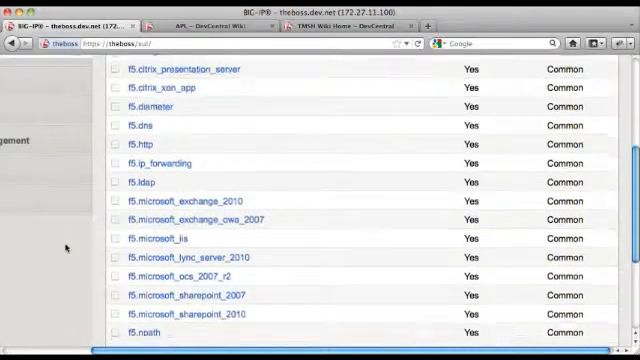
pyautogui.scroll(-3)
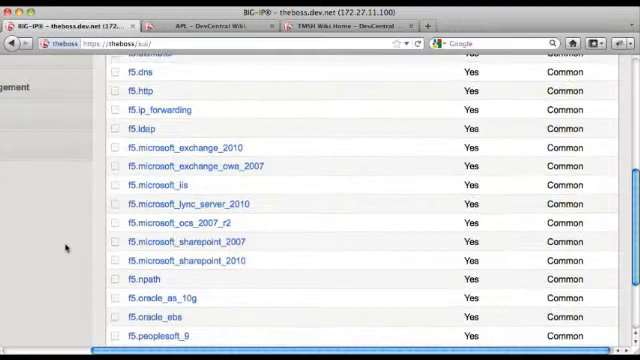
pyautogui.scroll(-3)
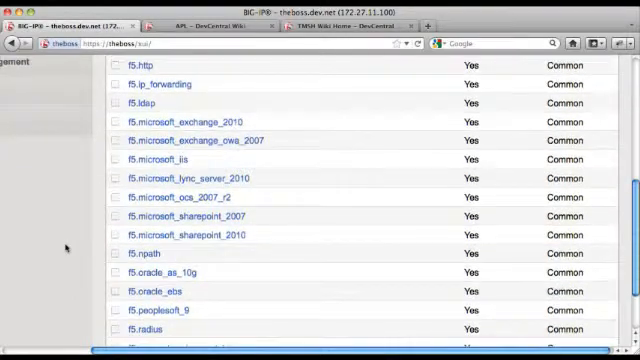
pyautogui.scroll(-3)
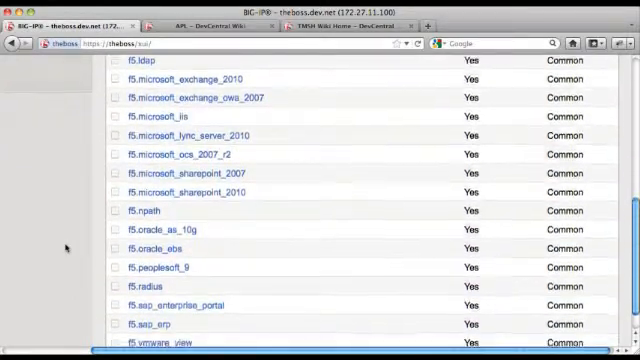
pyautogui.scroll(-3)
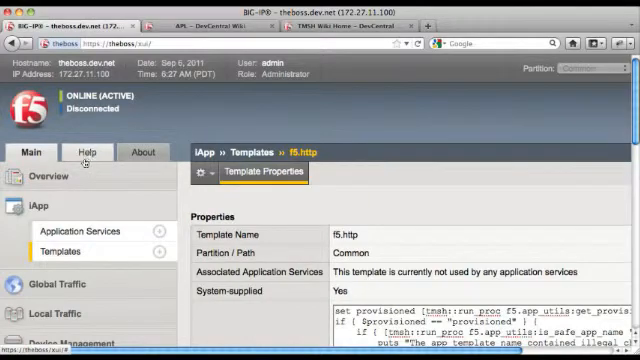
pyautogui.moveTo(30, 203)
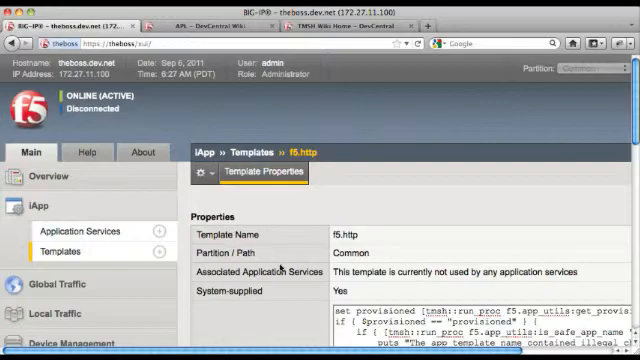
# Scroll to the end of the implementation script and the presentation code's intro section.
pyautogui.scroll(-3)
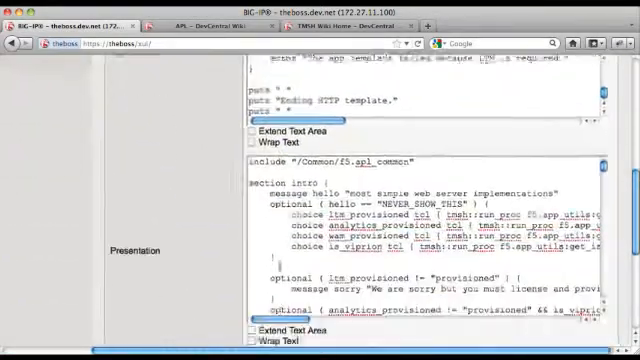